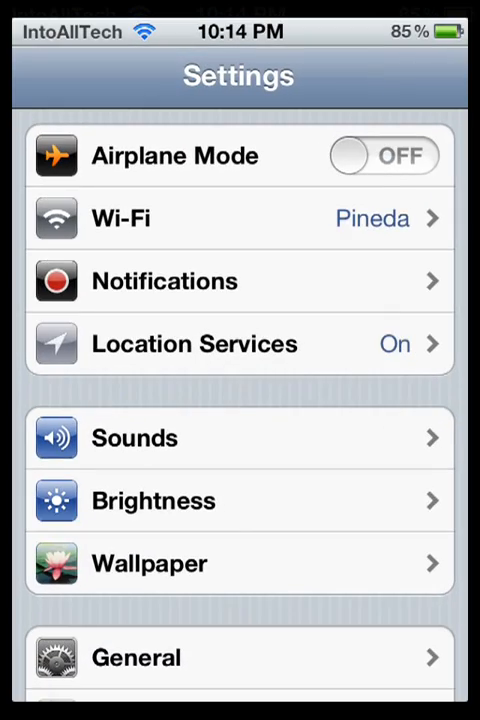
Switch vertically from Settings to the App Store's featured listings with VirtaSwitch.
{"action": "key", "text": "home"}
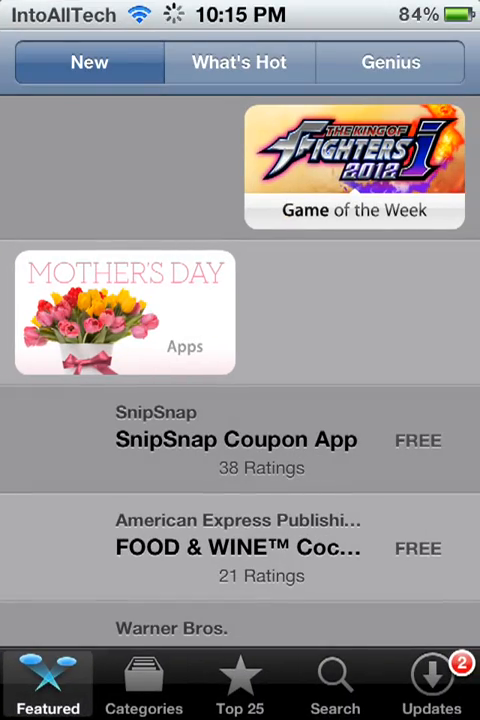
Switch vertically from the App Store back to the Settings main list.
{"action": "key", "text": "home"}
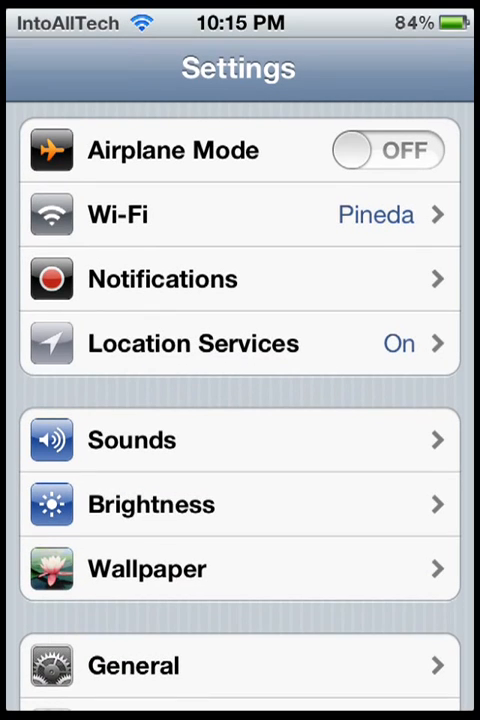
{"action": "key", "text": "home"}
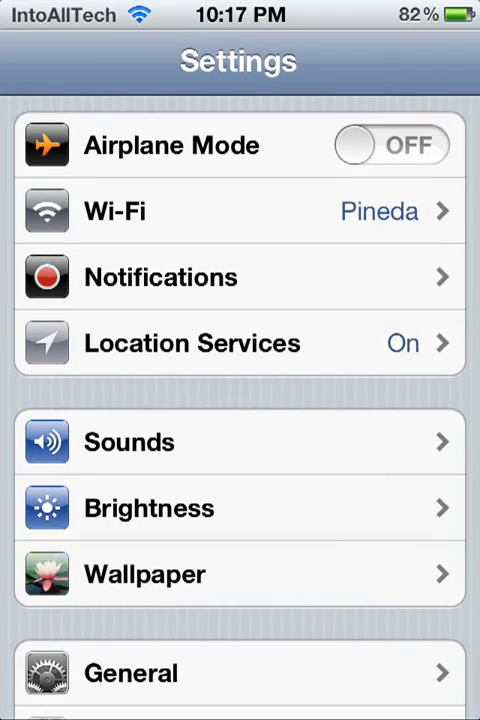
Pick Facebook from the multitasking bar and let its launch screen load.
{"action": "key", "text": "home"}
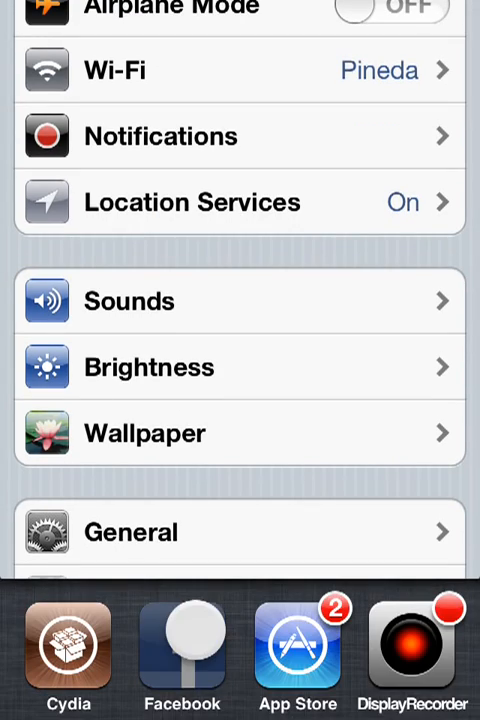
{"action": "left_click", "coordinate": [181, 645]}
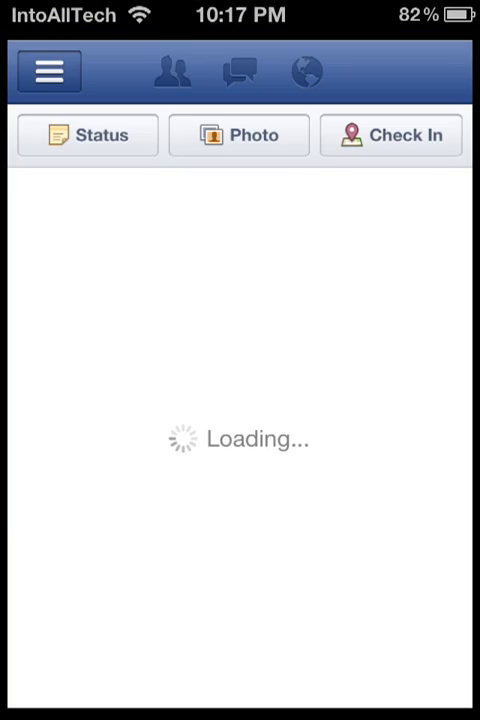
{"action": "key", "text": "home"}
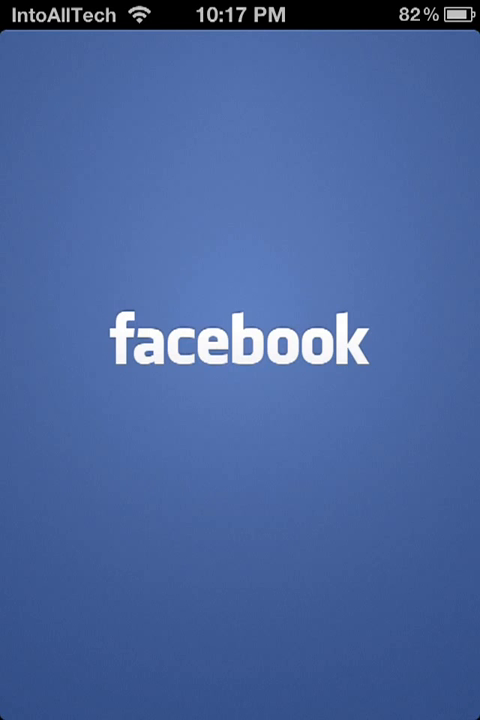
Switch from Facebook to the App Store's featured apps, then return to the home screen.
{"action": "key", "text": "home"}
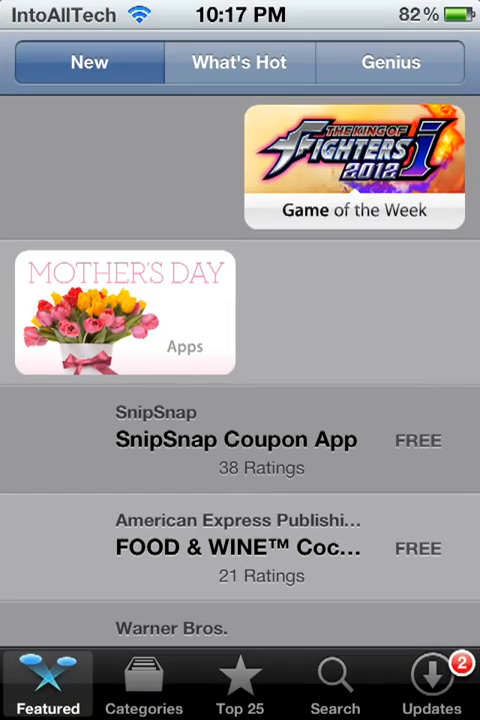
{"action": "key", "text": "home"}
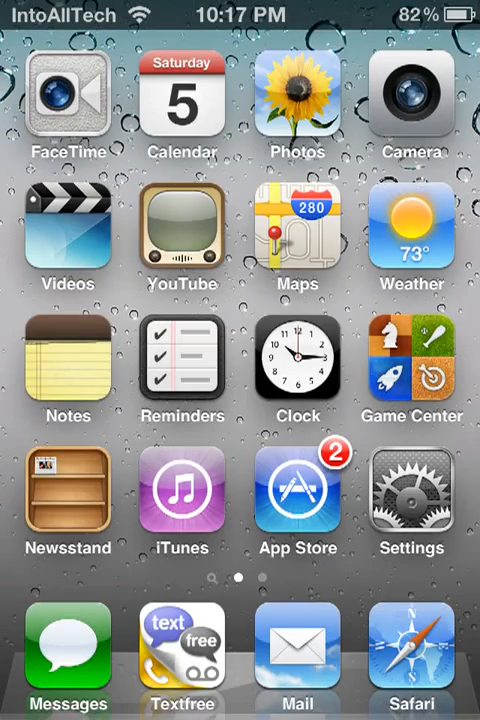